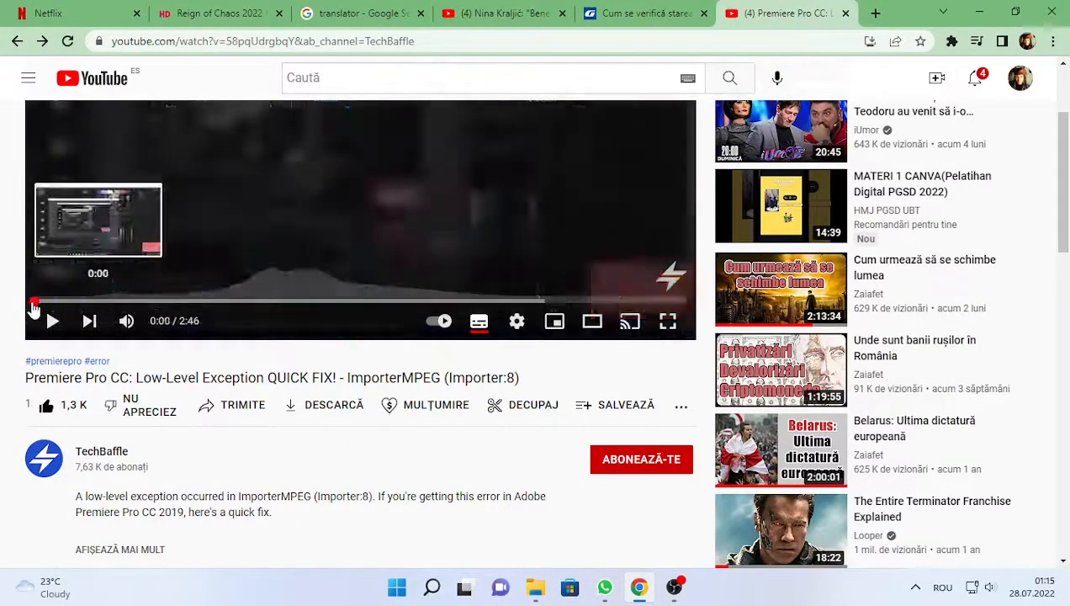
- Start playing the Premiere Pro CC Low-Level Exception QUICK FIX tutorial video
left_click(52, 321)
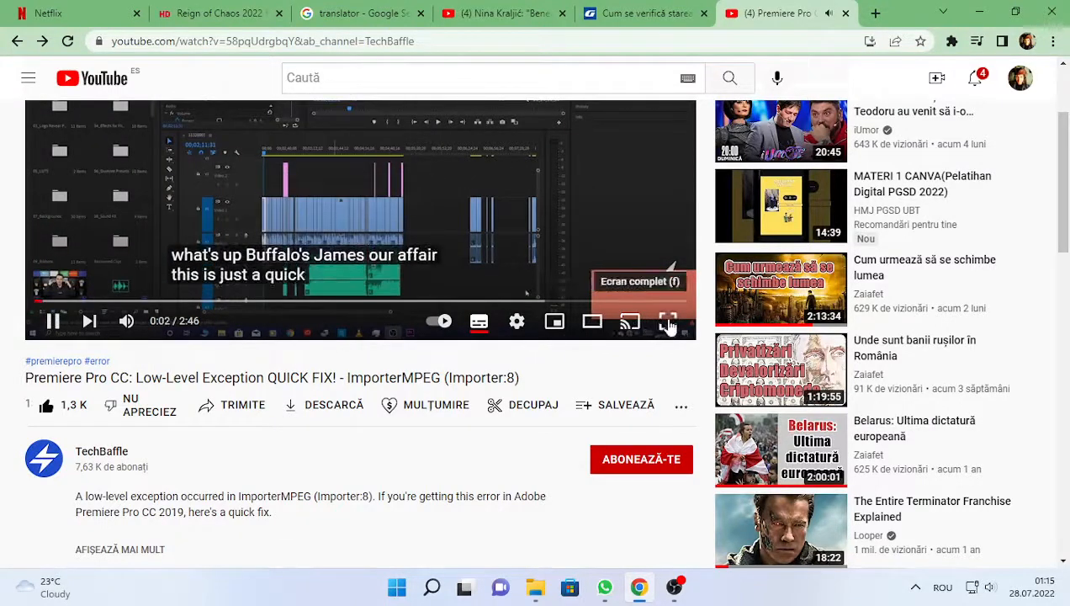
- Expand the tutorial video to full screen as the ImporterMPEG exception appears
left_click(669, 322)
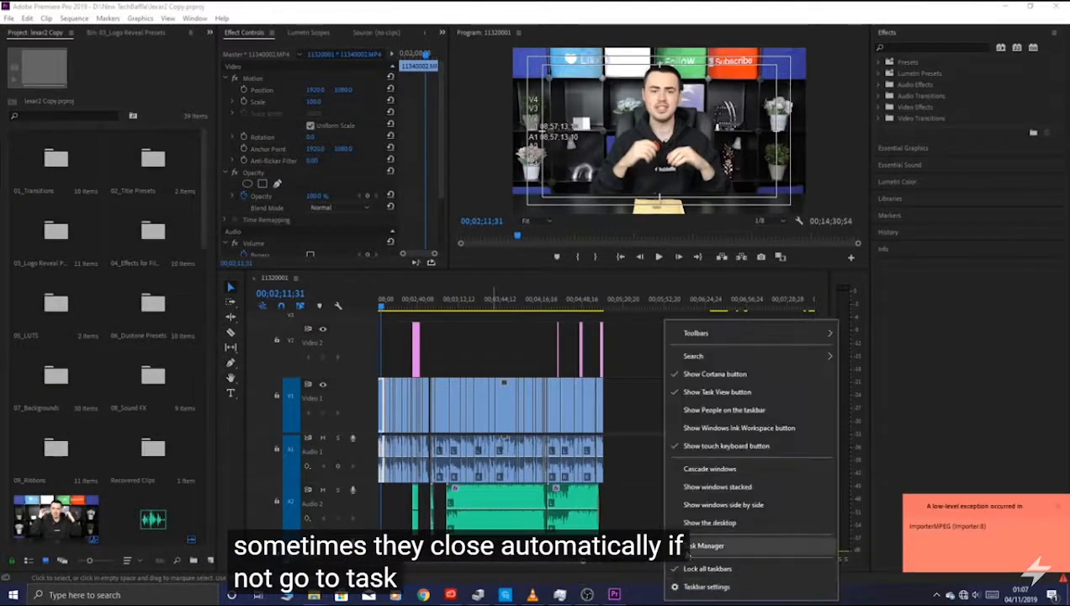
- End the suspended Adobe Premiere Pro CC 2019 task from Task Manager's Apps list
left_click(702, 545)
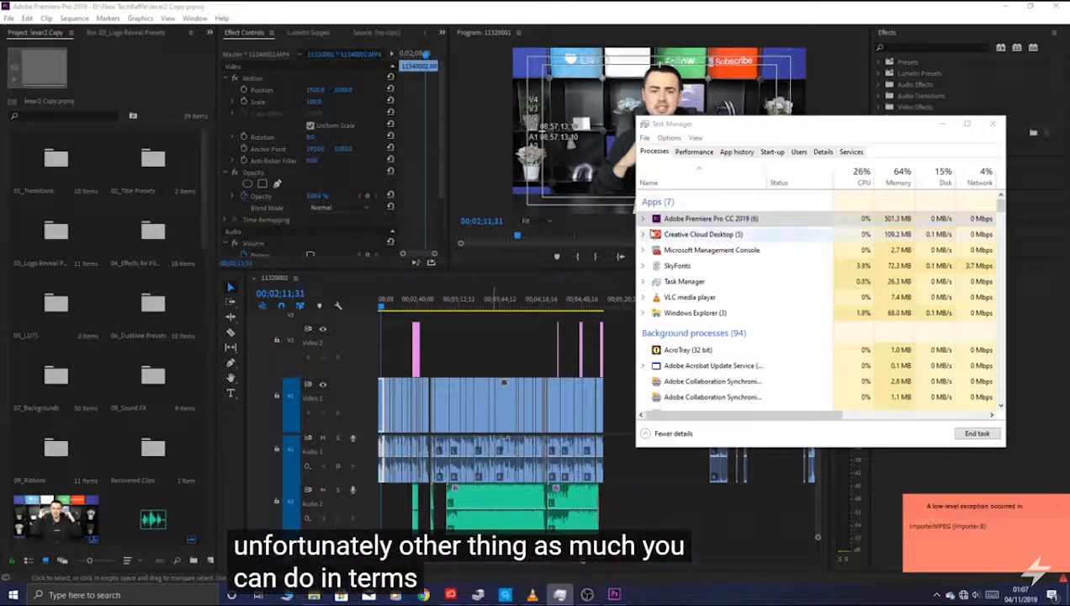
left_click(976, 433)
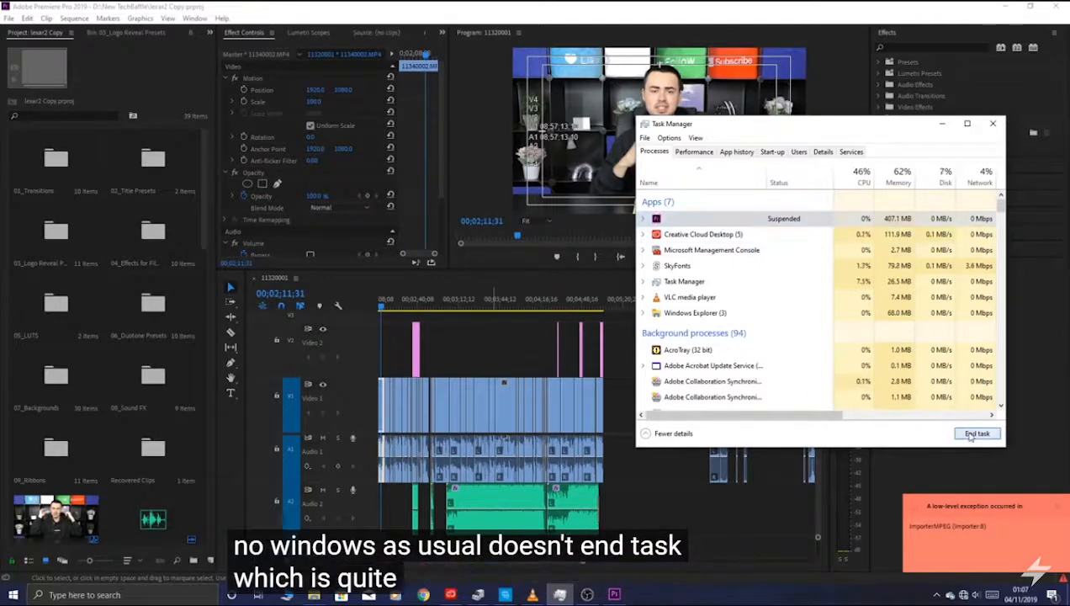
left_click(977, 433)
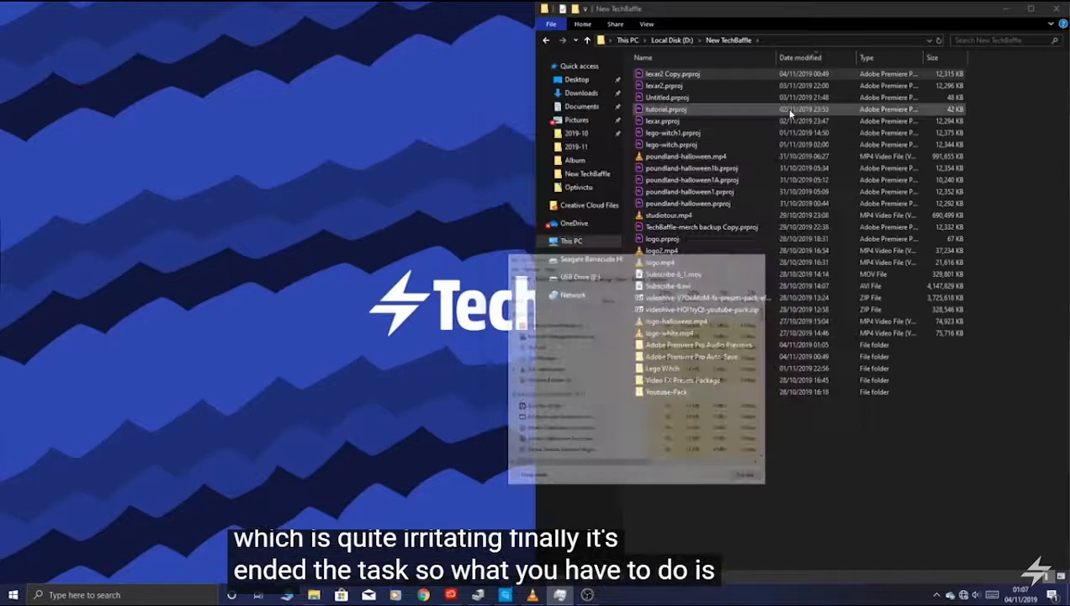
- Search 'pre' from the taskbar to relaunch Premiere Pro 2019
left_click(13, 595)
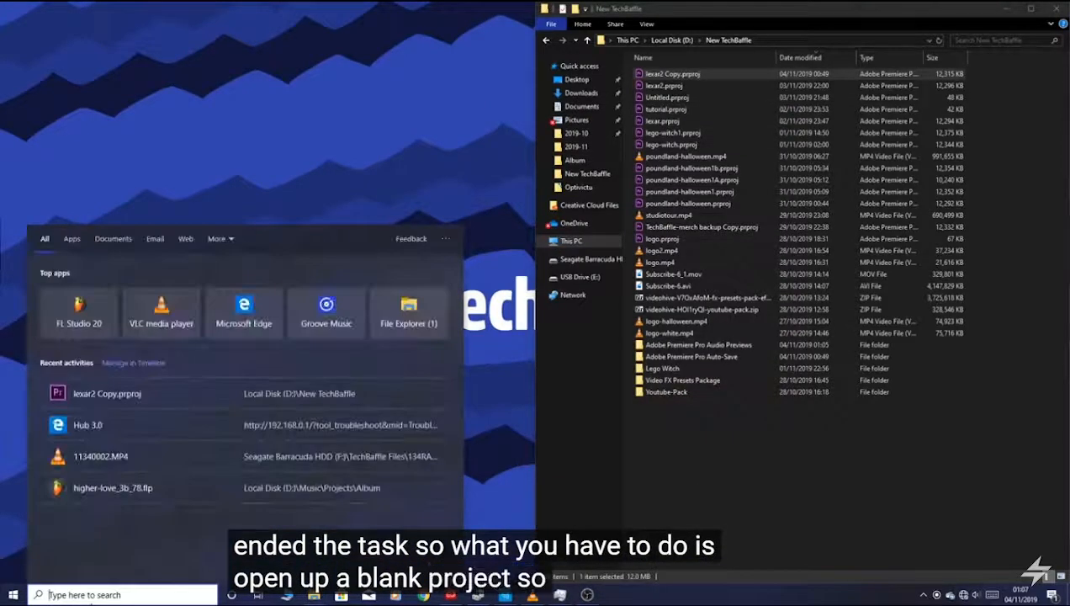
type("pre")
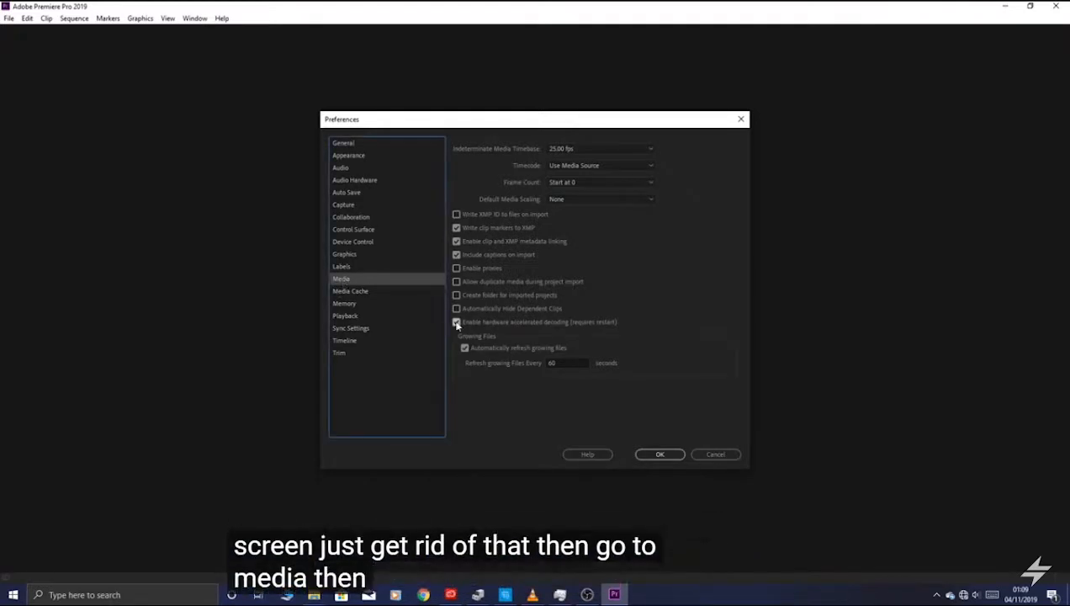
- Disable 'Enable hardware accelerated decoding' in Media preferences and confirm with OK
left_click(456, 322)
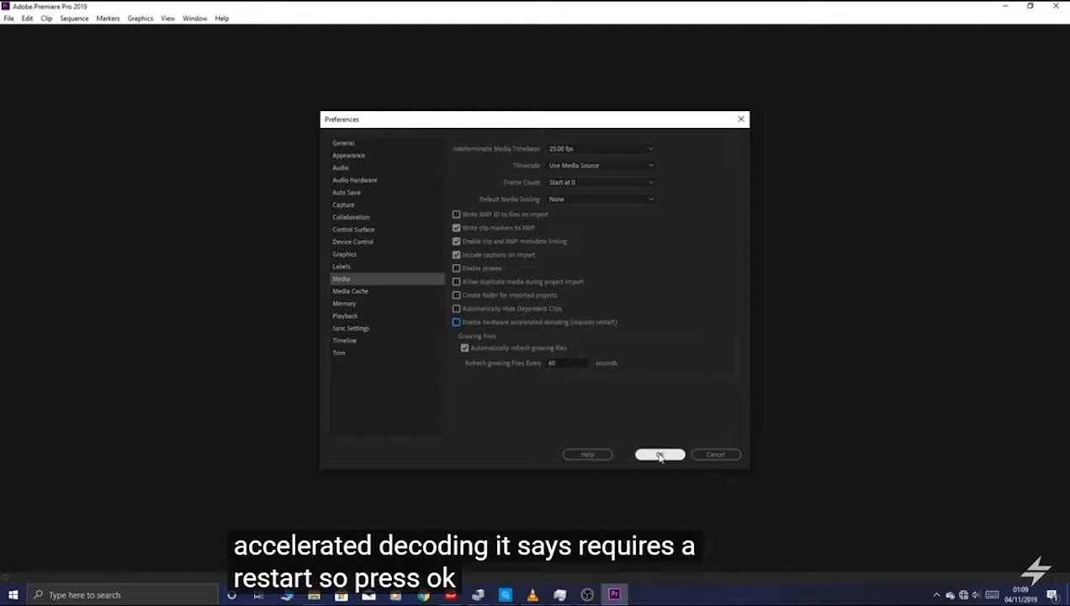
left_click(660, 454)
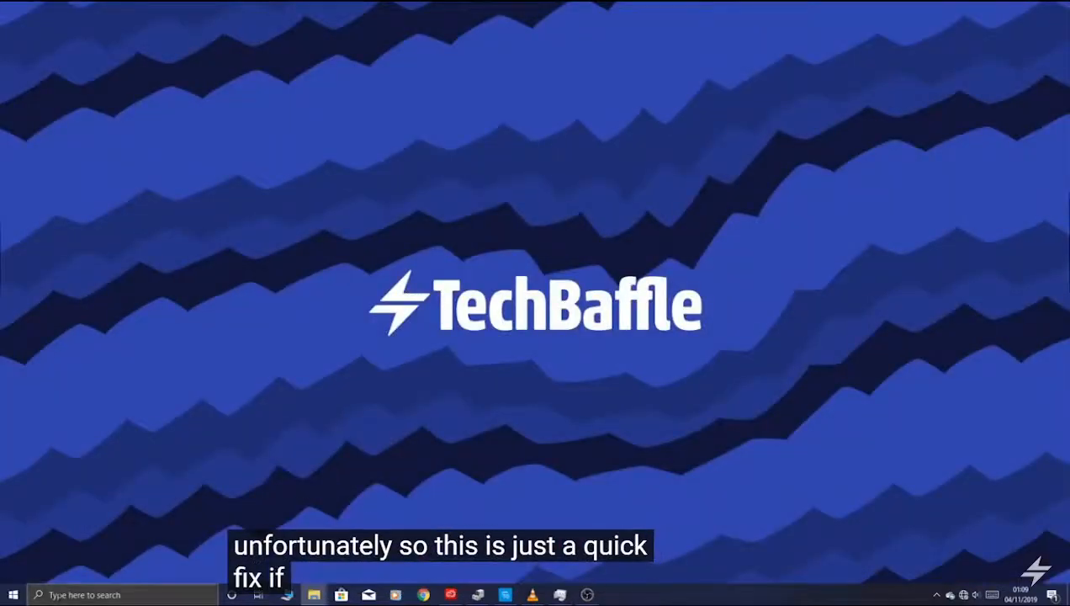
- Reopen the lexar2 Copy project and play the sequence to verify no ImporterMPEG error
type("p")
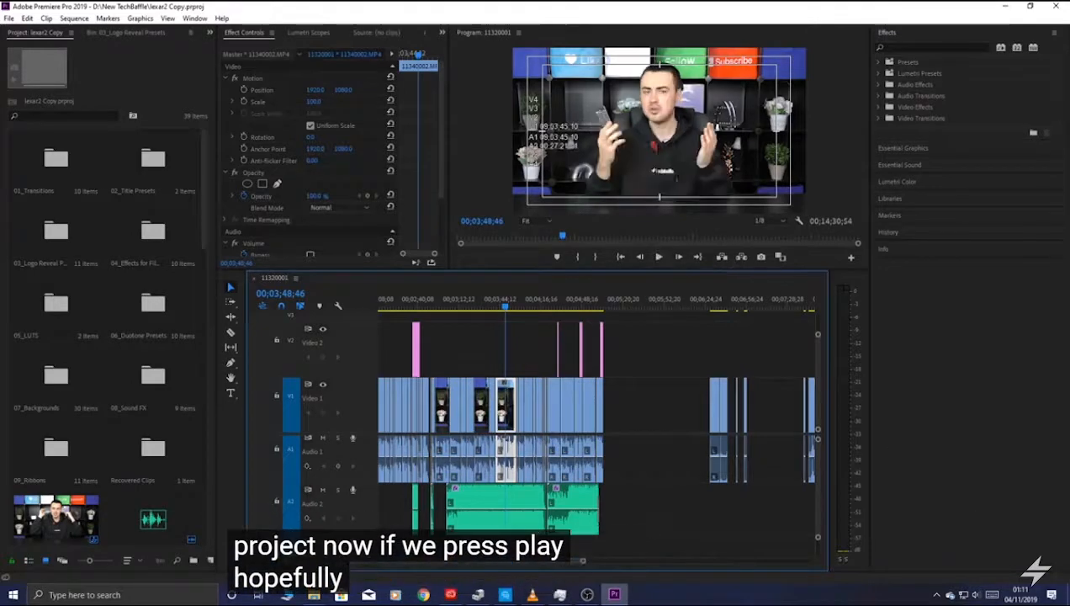
left_click(660, 256)
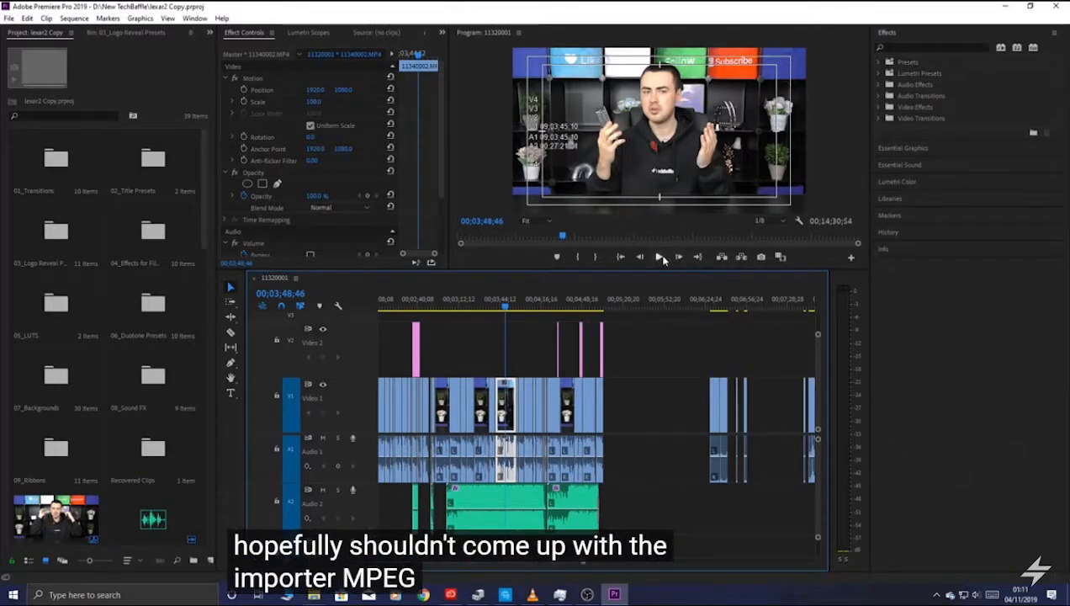